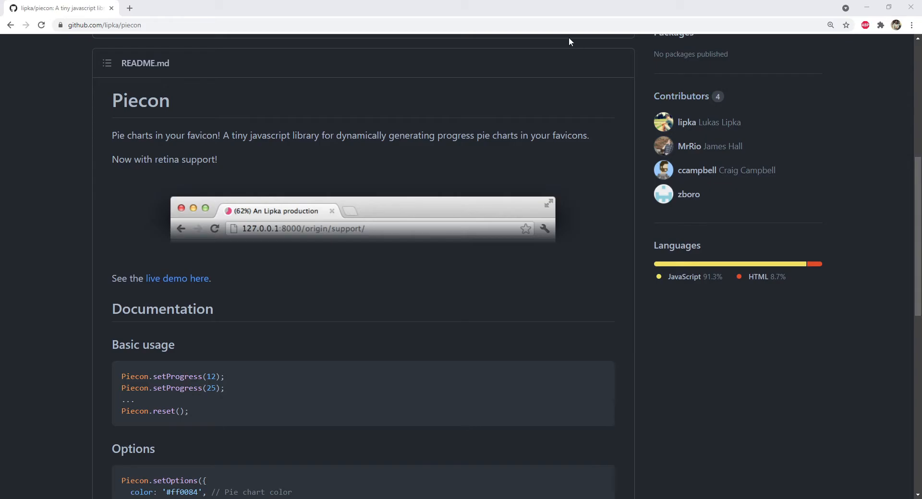
Read the Piecon README, highlighting piecon.min.js and the background, shadow and fallback options.
{"action": "double_click", "coordinate": [141, 101]}
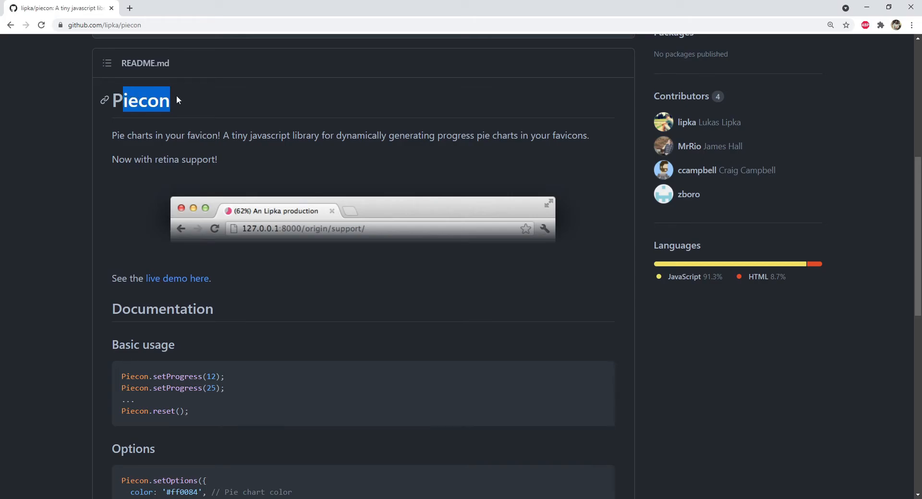
{"action": "left_click", "coordinate": [296, 168]}
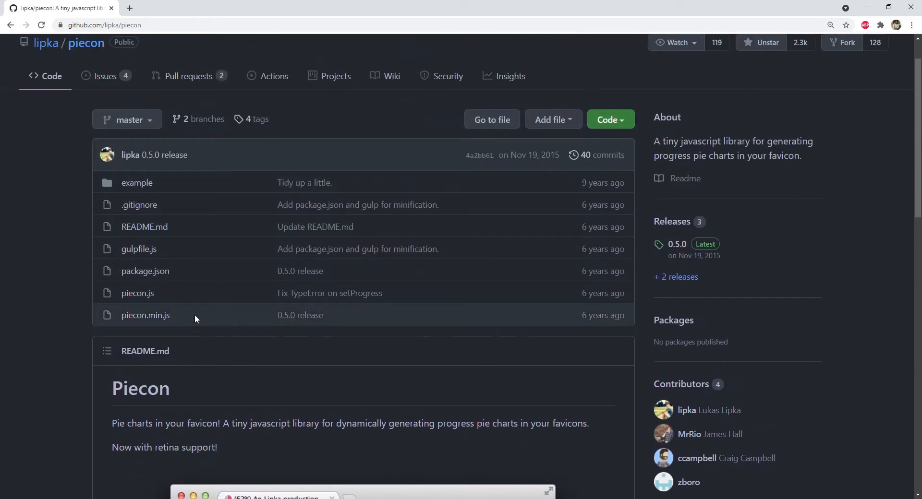
{"action": "double_click", "coordinate": [145, 315]}
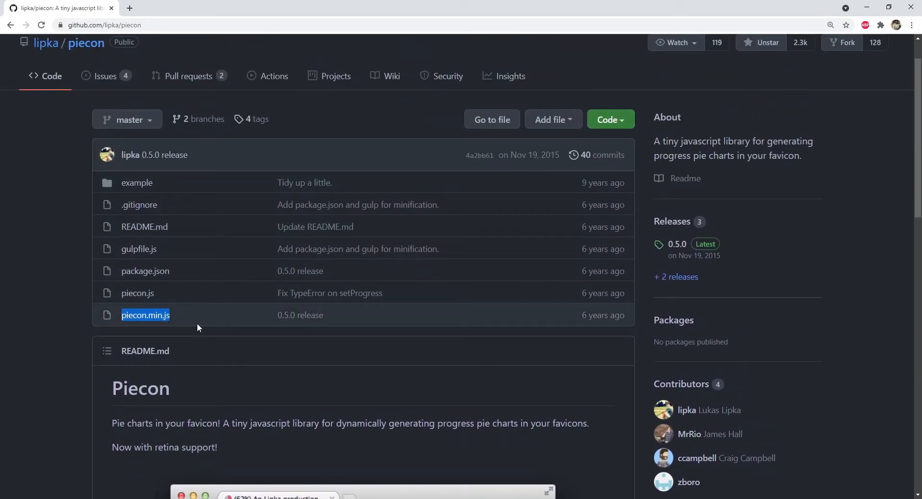
{"action": "mouse_move", "coordinate": [221, 324]}
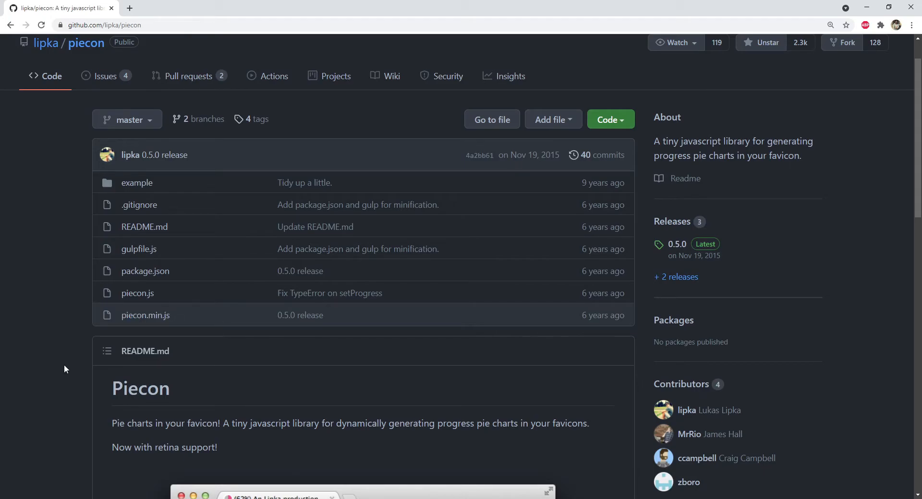
{"action": "scroll", "scroll_direction": "down", "scroll_amount": 3}
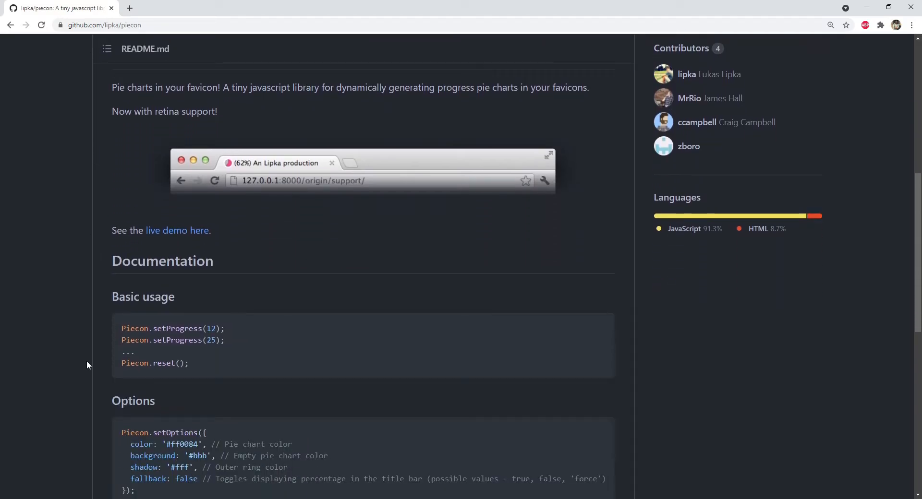
{"action": "mouse_move", "coordinate": [239, 331]}
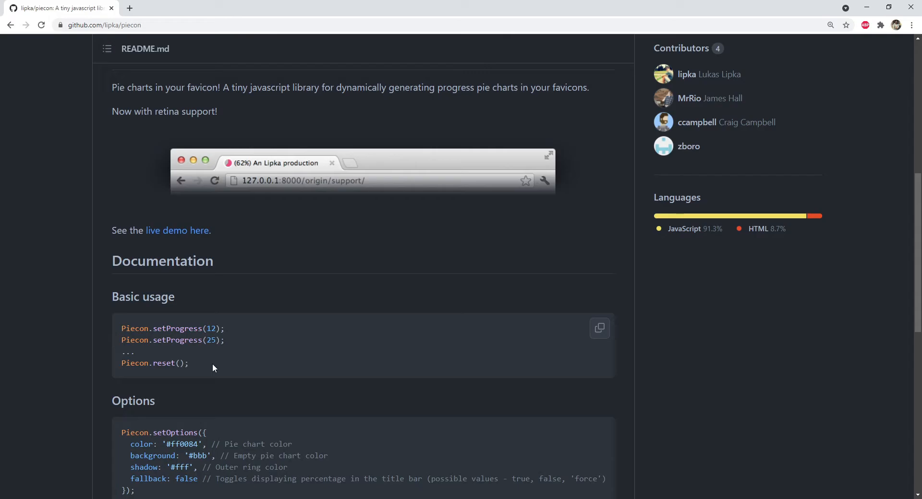
{"action": "mouse_move", "coordinate": [219, 367]}
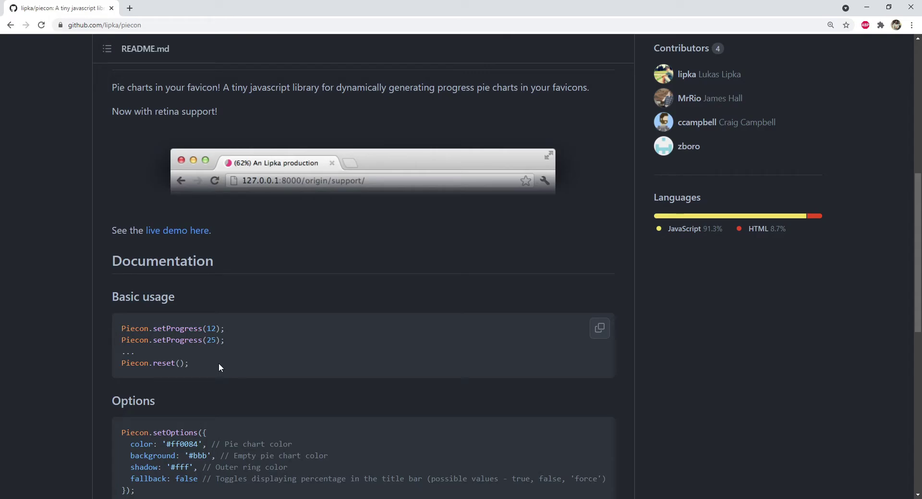
{"action": "scroll", "scroll_direction": "down", "scroll_amount": 3}
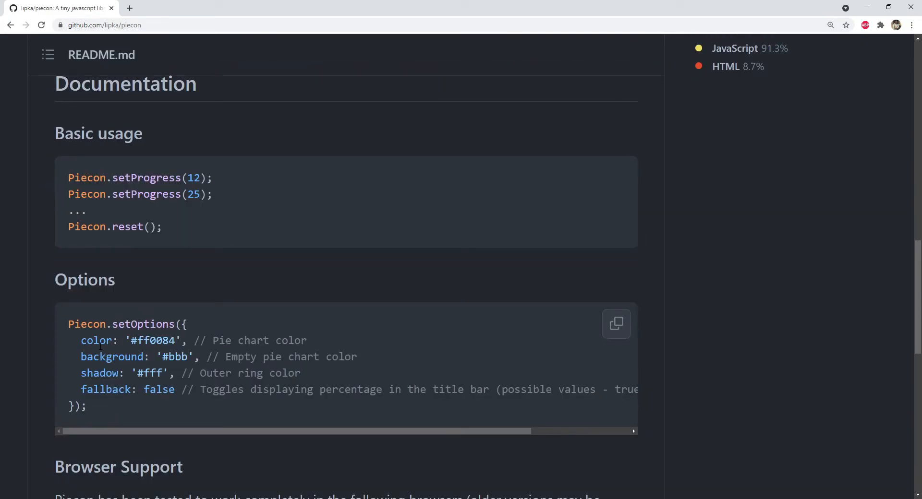
{"action": "double_click", "coordinate": [112, 357]}
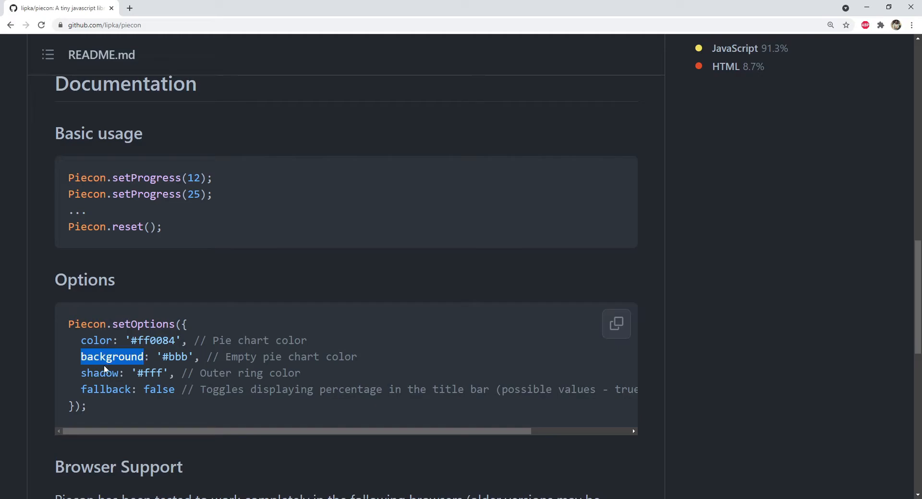
{"action": "double_click", "coordinate": [99, 373]}
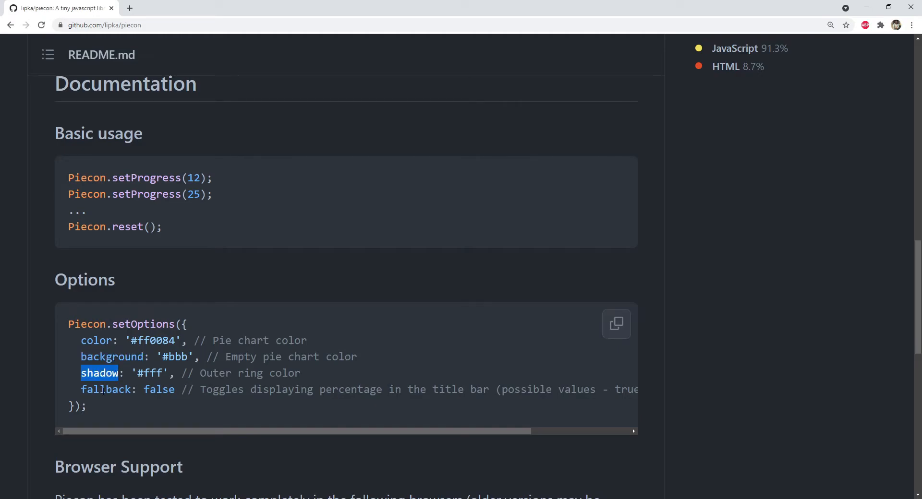
{"action": "double_click", "coordinate": [106, 390]}
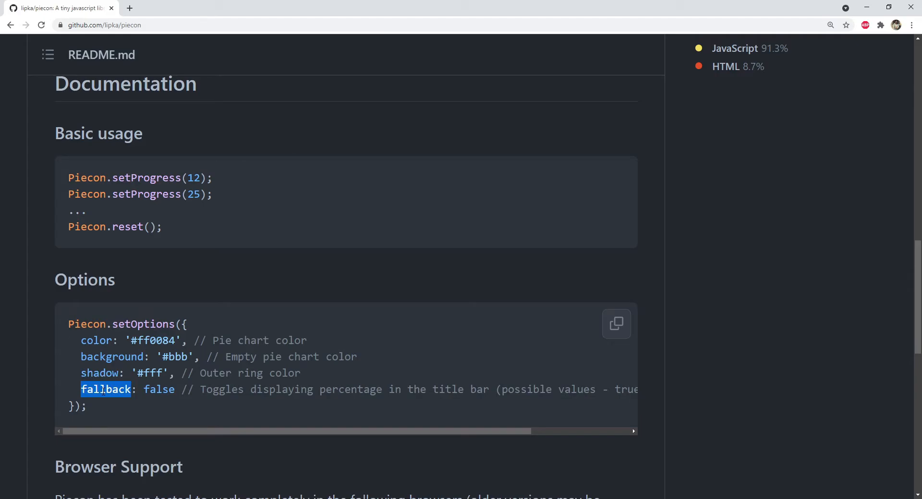
{"action": "scroll", "scroll_direction": "down", "scroll_amount": 3}
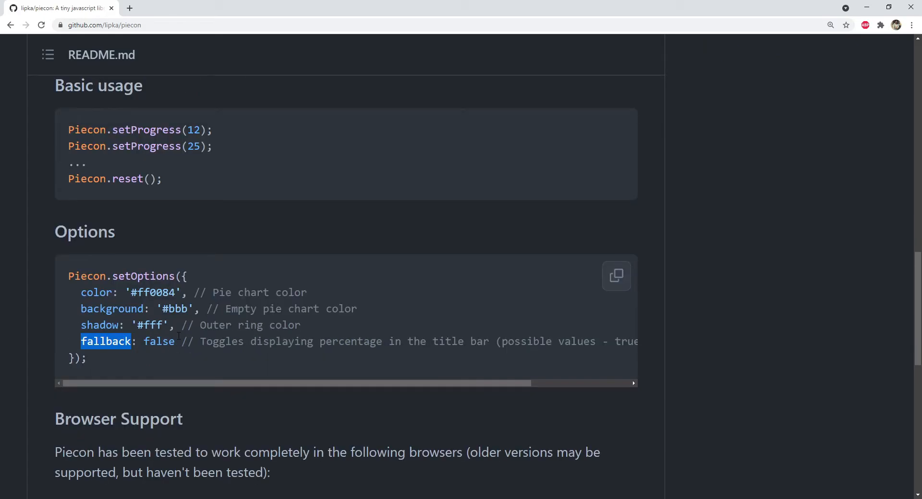
{"action": "scroll", "scroll_direction": "down", "scroll_amount": 3}
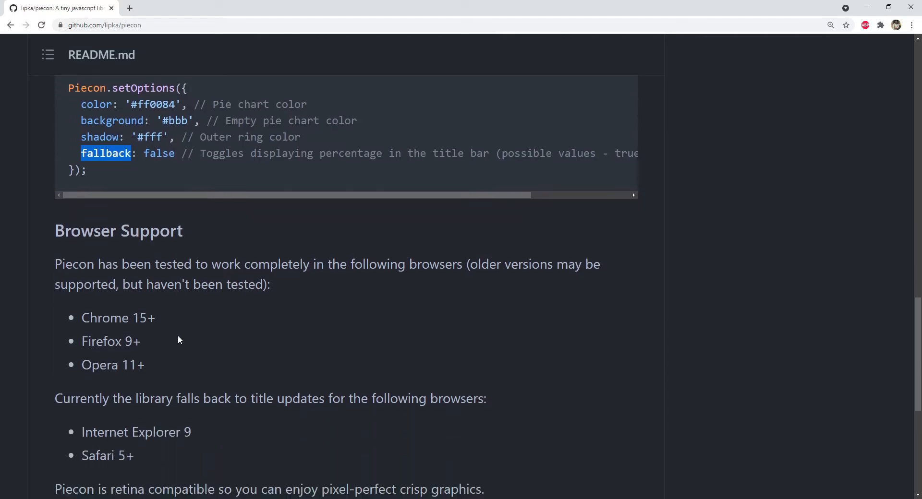
{"action": "scroll", "scroll_direction": "down", "scroll_amount": 3}
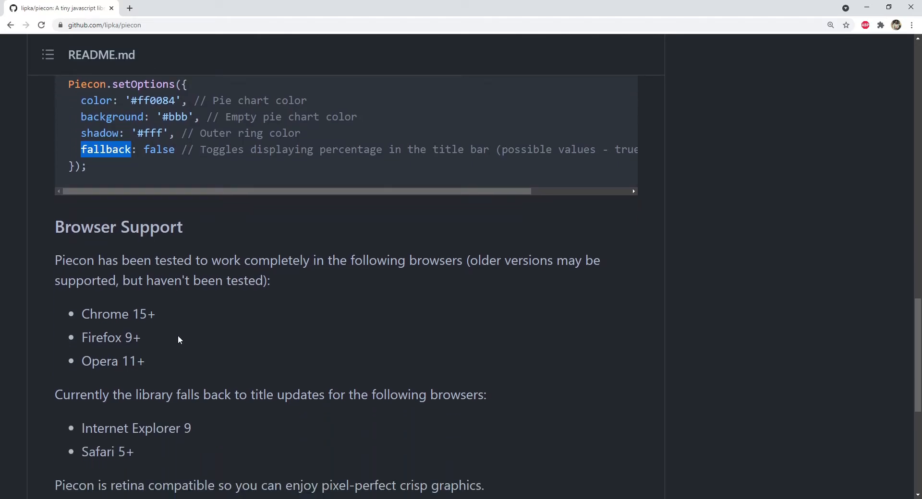
{"action": "mouse_move", "coordinate": [204, 345]}
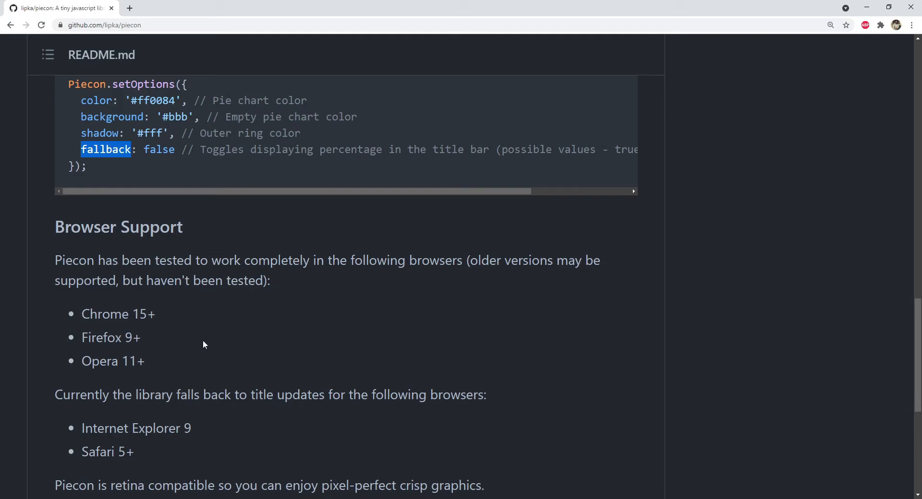
{"action": "mouse_move", "coordinate": [173, 329]}
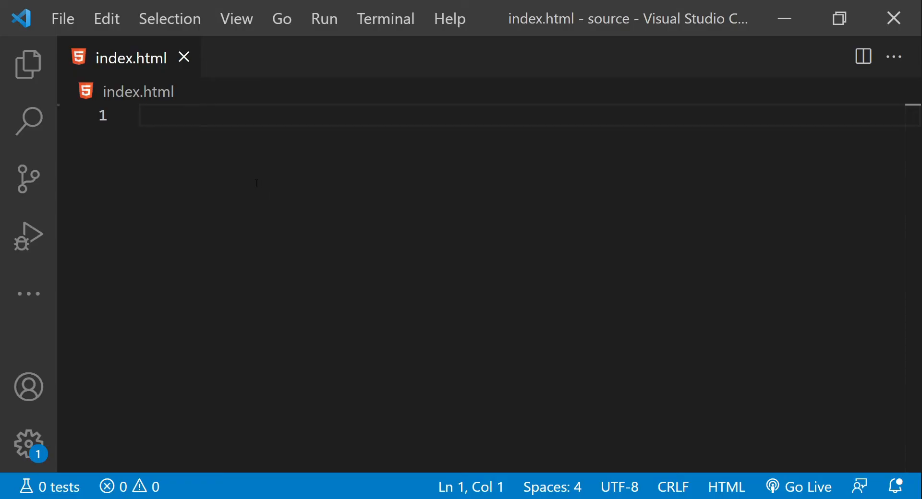
{"action": "mouse_move", "coordinate": [226, 181]}
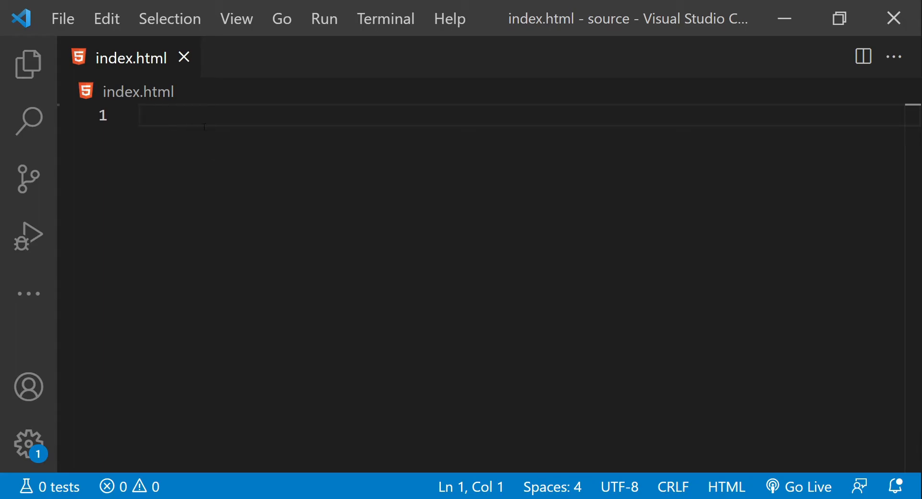
Expand an Emmet HTML5 boilerplate and include <script src="piecon.min.js"></script> in the head.
{"action": "left_click", "coordinate": [27, 64]}
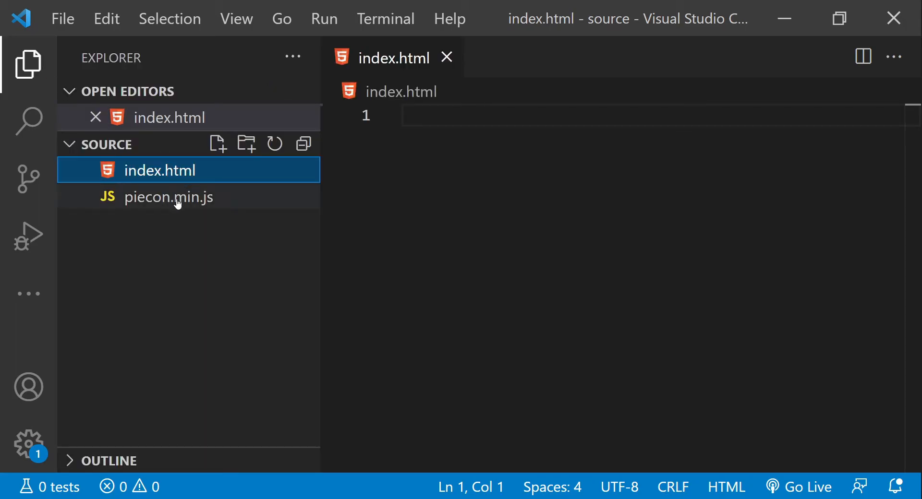
{"action": "left_click", "coordinate": [28, 63]}
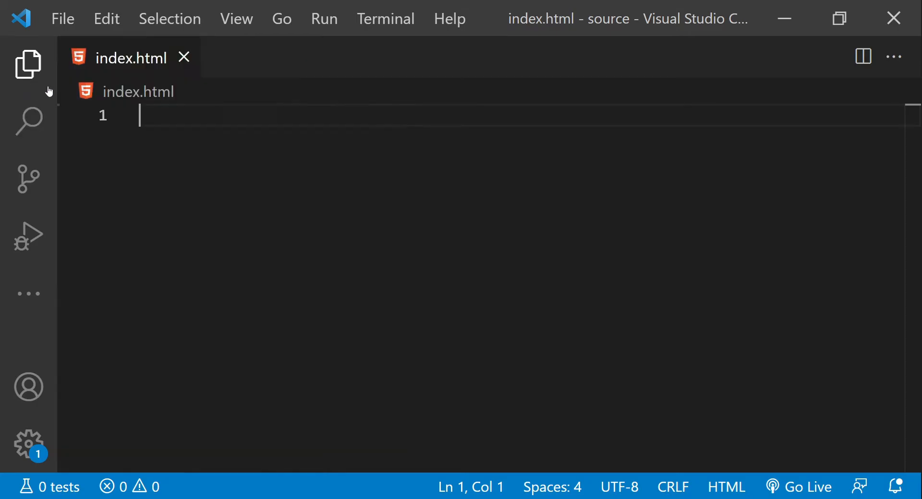
{"action": "type", "text": "html"}
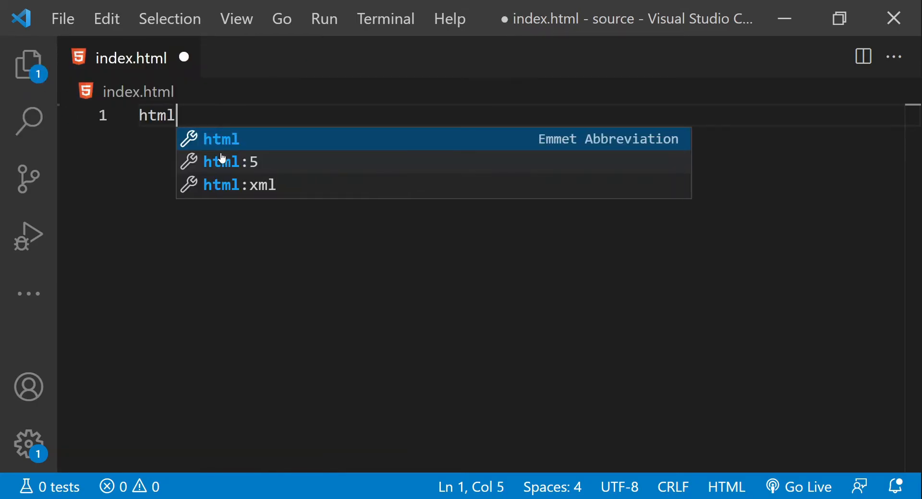
{"action": "key", "text": "Tab"}
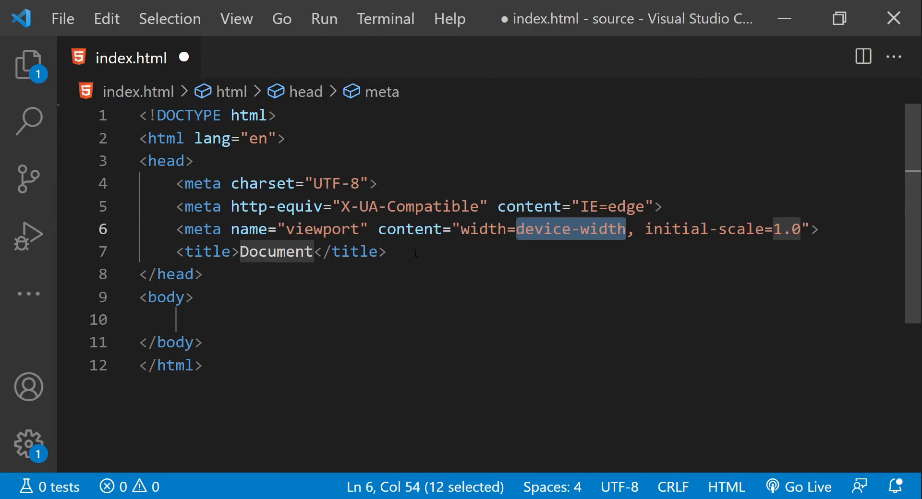
{"action": "type", "text": "<script src=\"piecon.min.js\"></script>"}
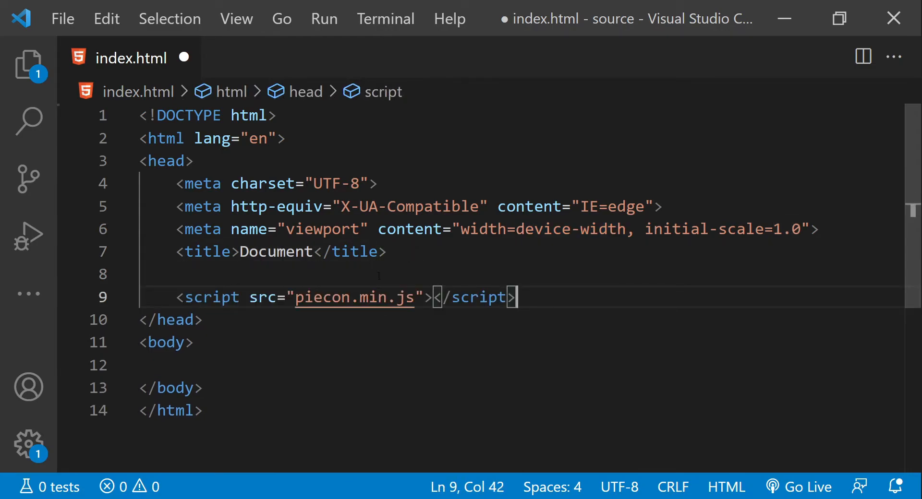
{"action": "mouse_move", "coordinate": [211, 297]}
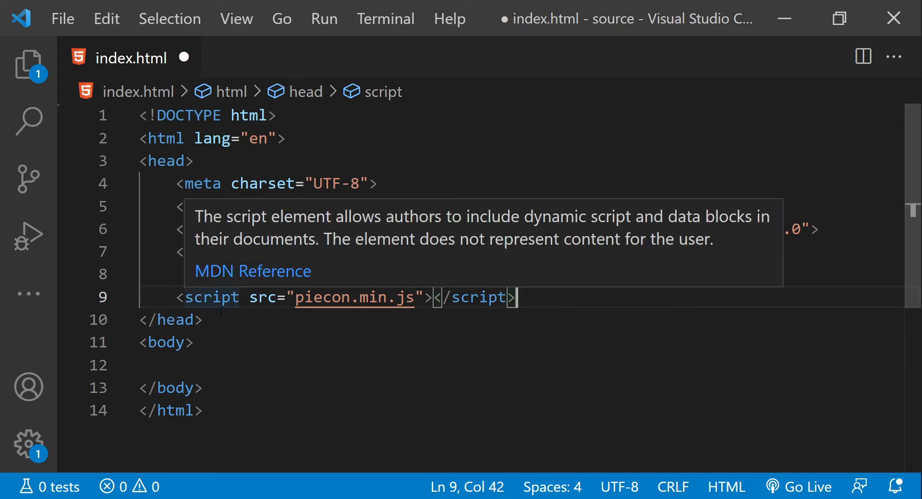
{"action": "type", "text": "function start"}
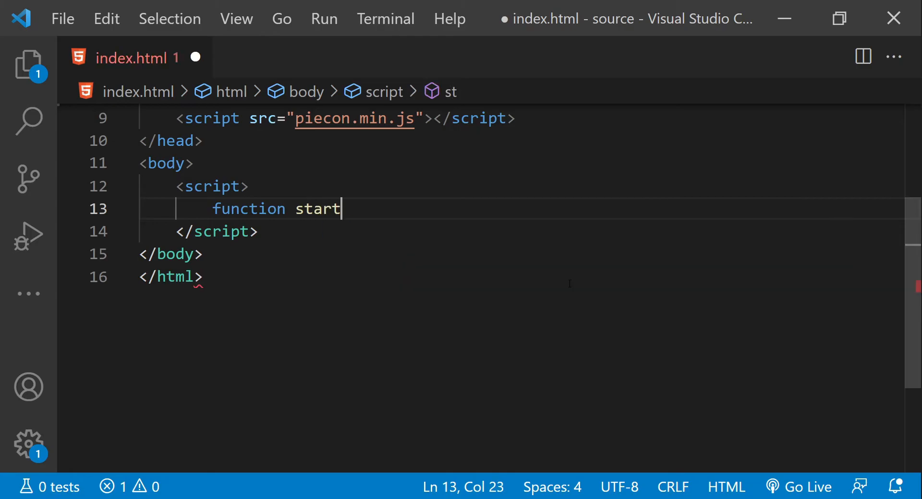
Name the function startProgress and add window.addEventListener('DOMContentLoaded', startProgress); above it.
{"action": "type", "text": "Progresss(){"}
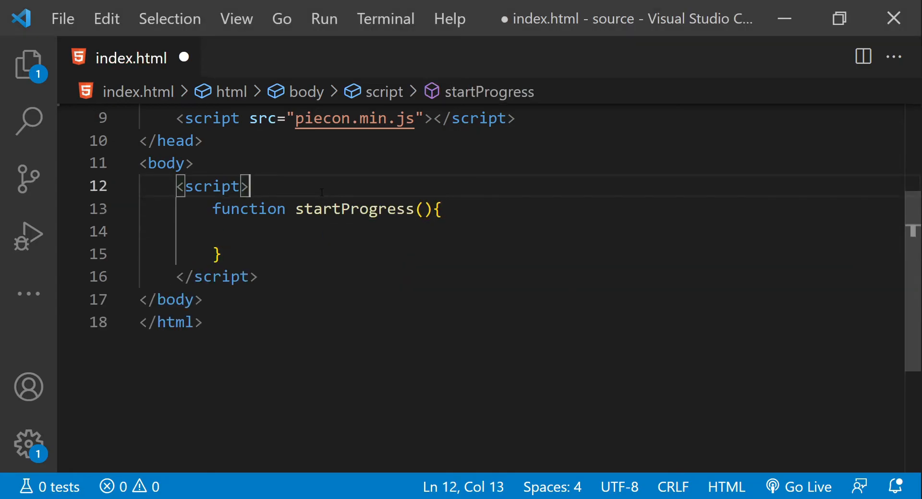
{"action": "key", "text": "Enter"}
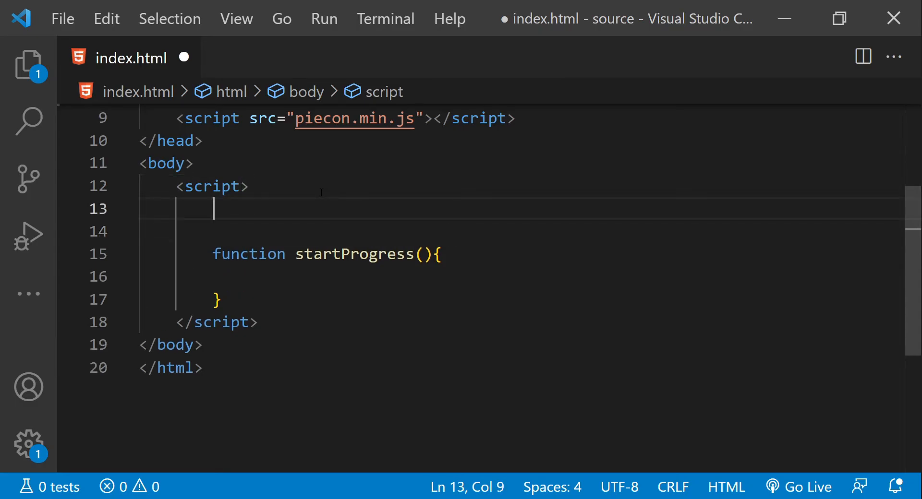
{"action": "type", "text": "window.addEventListener('DOMContentLoaded', startProgress);"}
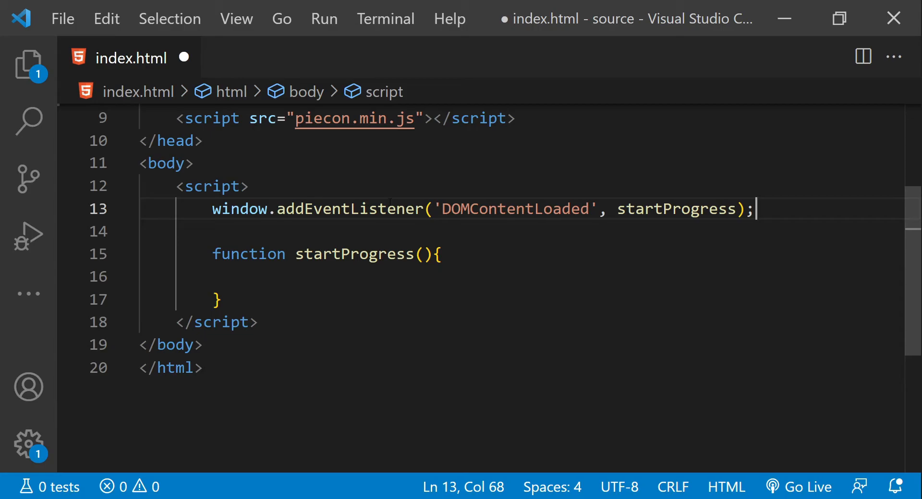
{"action": "double_click", "coordinate": [515, 209]}
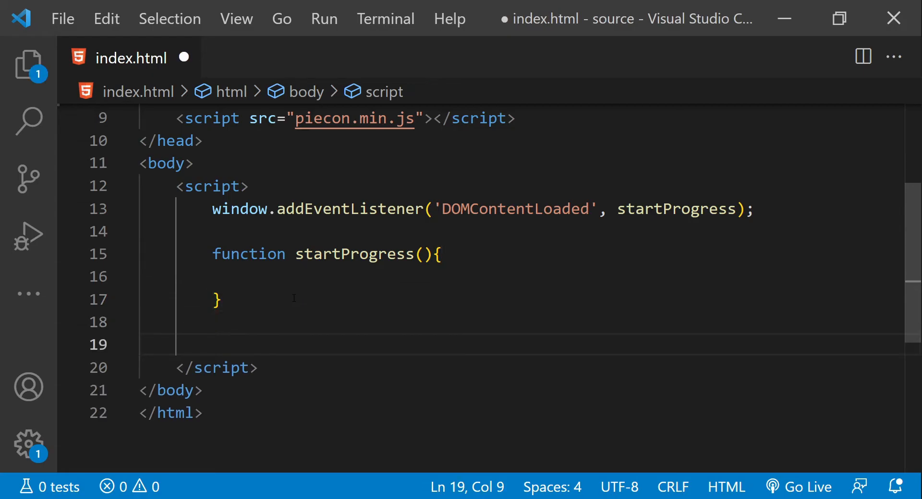
Define an empty updateProgress function and call updateProgress() inside startProgress.
{"action": "type", "text": "function"}
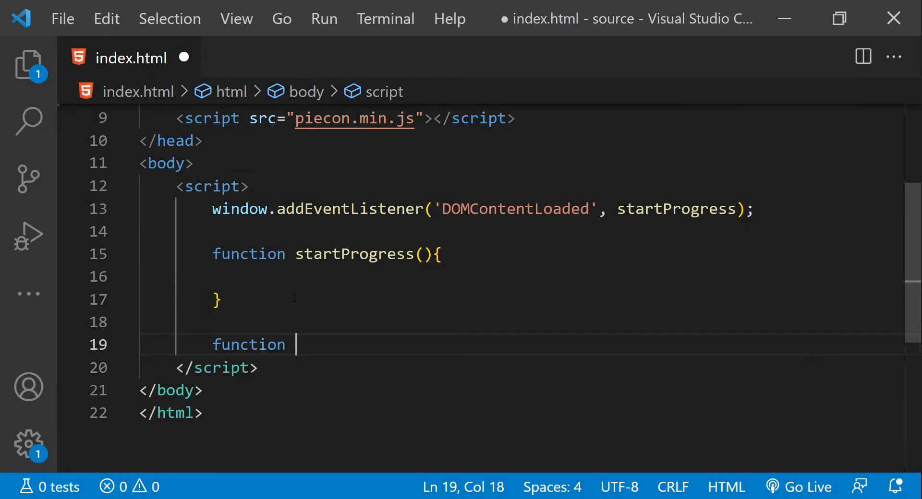
{"action": "type", "text": "updateProg"}
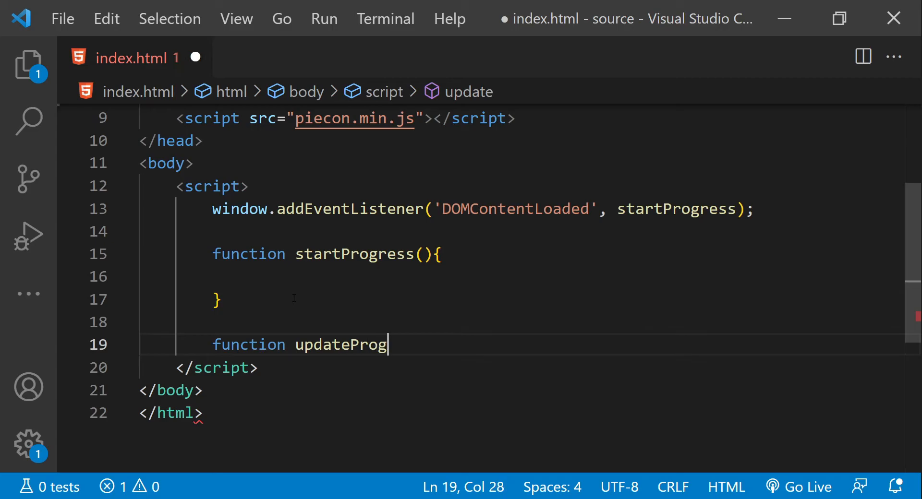
{"action": "type", "text": "ress()"}
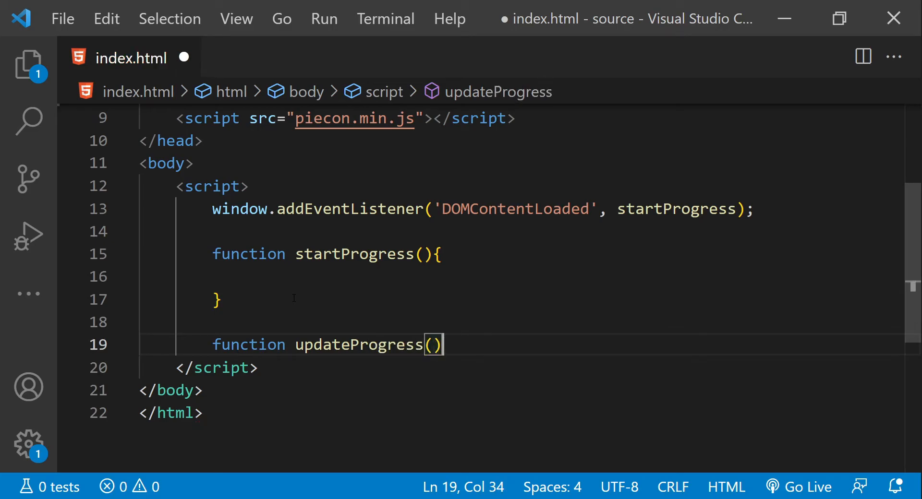
{"action": "type", "text": "{"}
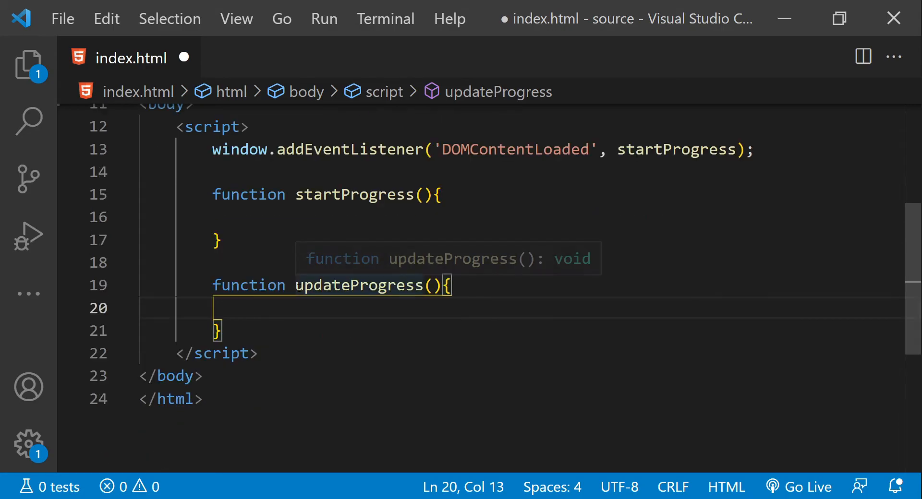
{"action": "double_click", "coordinate": [357, 285]}
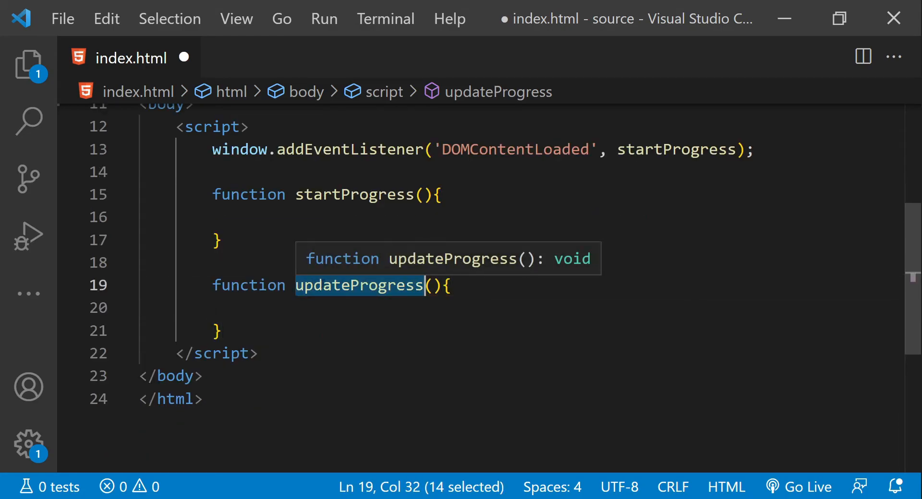
{"action": "type", "text": "updateProgress"}
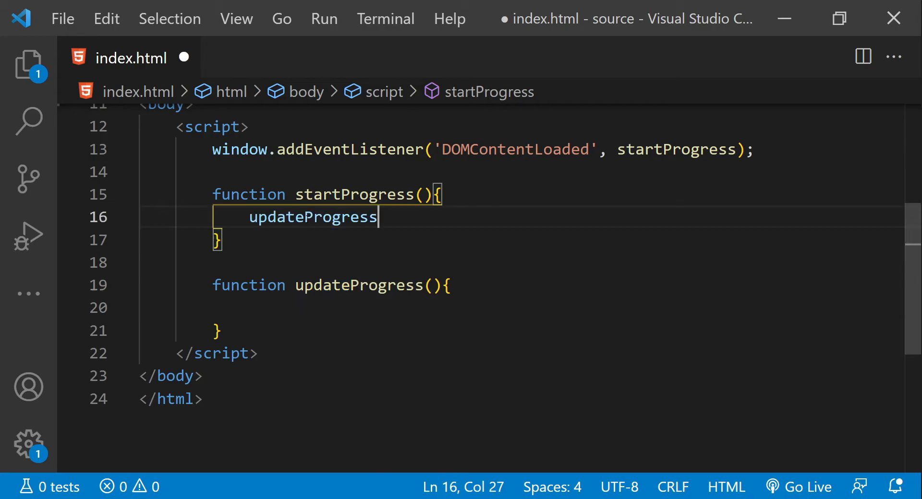
{"action": "type", "text": "();"}
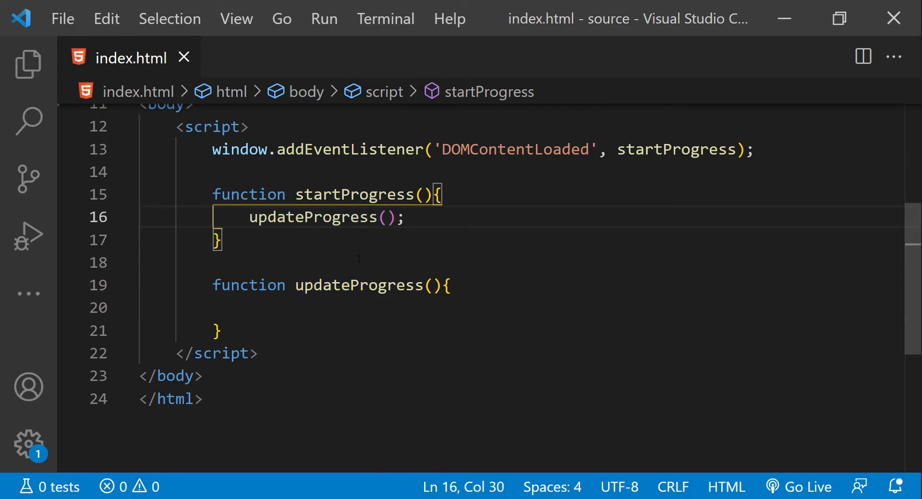
Declare let progress = 0; on a new line under the listener.
{"action": "key", "text": "Enter"}
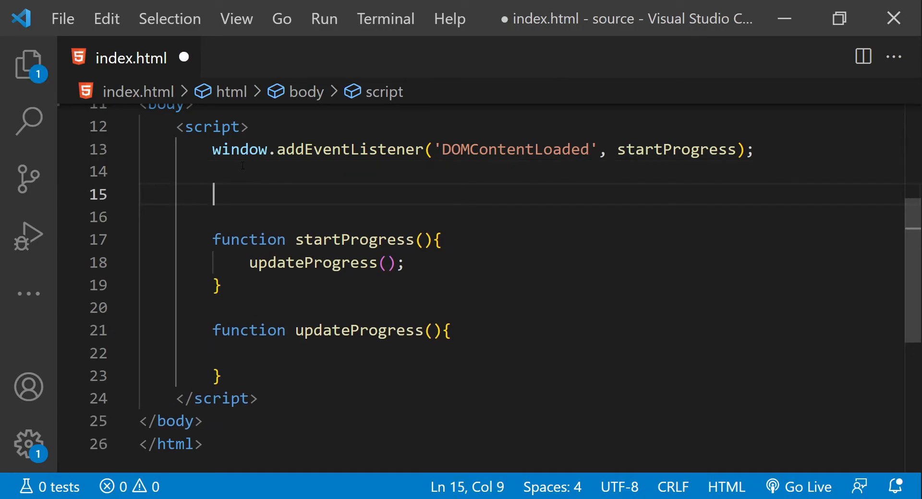
{"action": "type", "text": "let"}
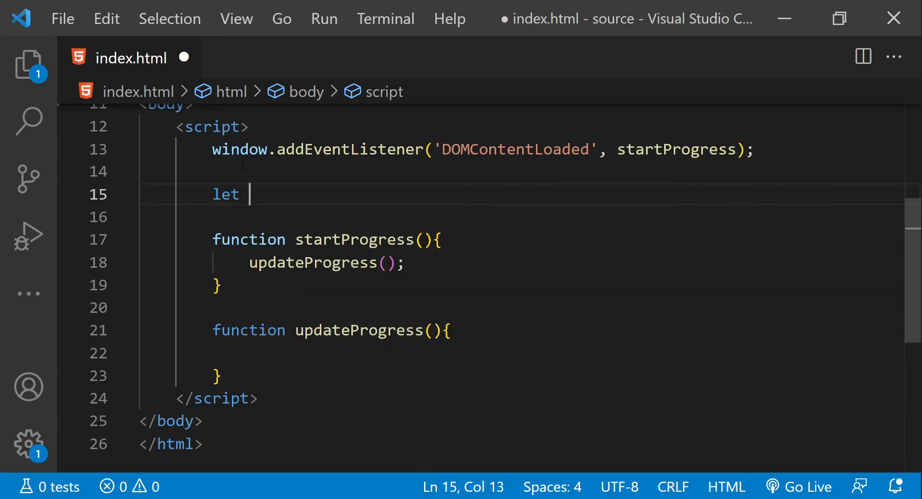
{"action": "type", "text": "progr"}
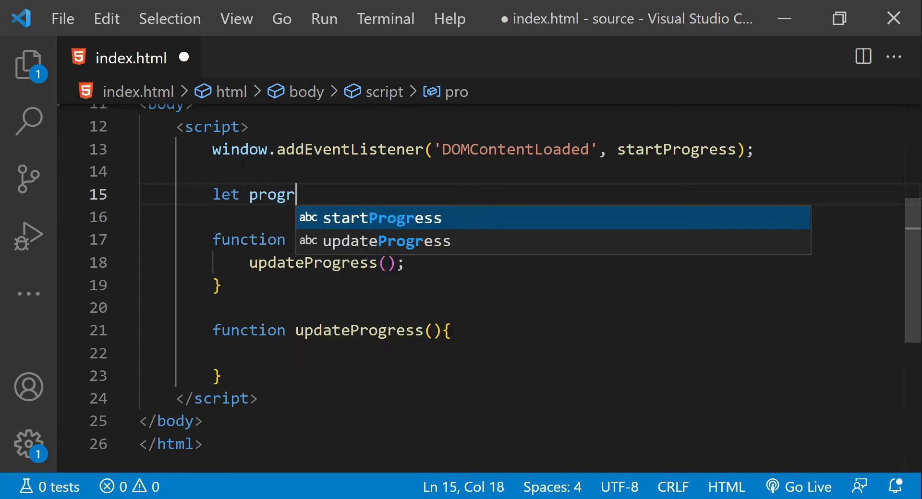
{"action": "type", "text": "ess = 0;"}
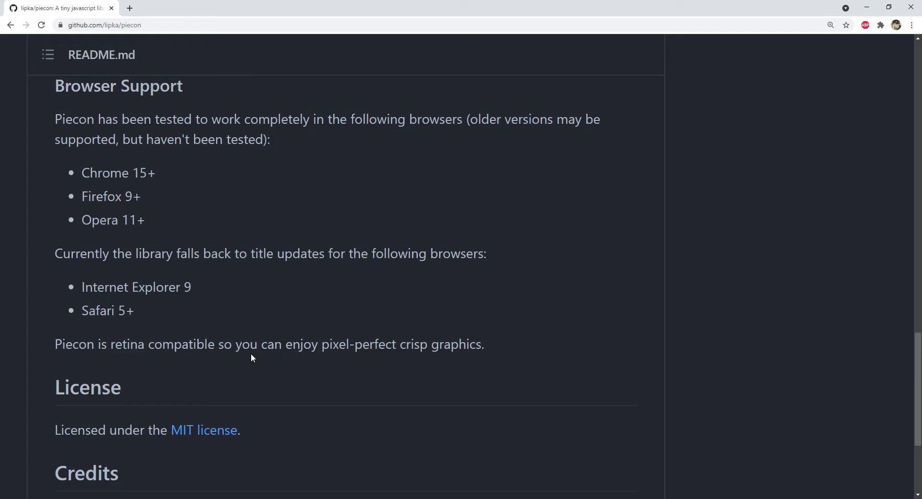
Scroll up to the README's Options section and select the Piecon.setOptions example code.
{"action": "scroll", "scroll_direction": "up", "scroll_amount": 3}
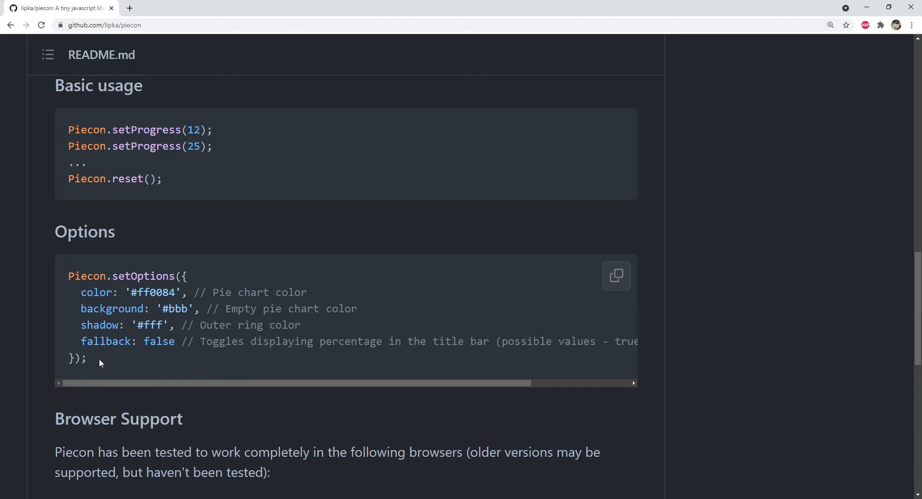
{"action": "left_click_drag", "start_coordinate": [68, 277], "coordinate": [85, 358]}
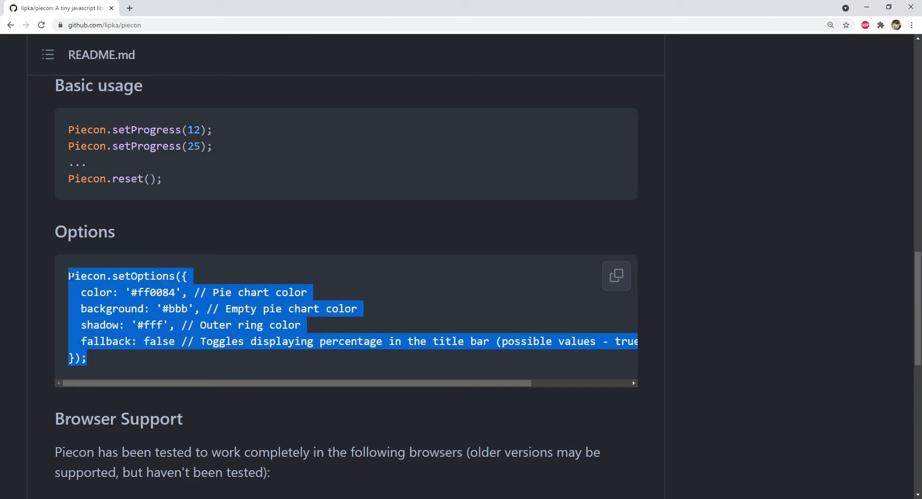
{"action": "mouse_move", "coordinate": [76, 288]}
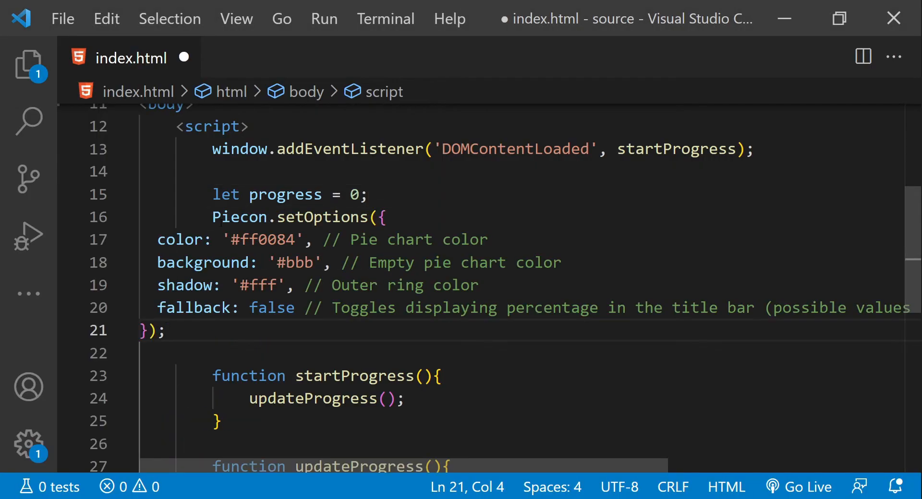
Paste the Piecon.setOptions block below let progress = 0; in index.html.
{"action": "left_click", "coordinate": [239, 262]}
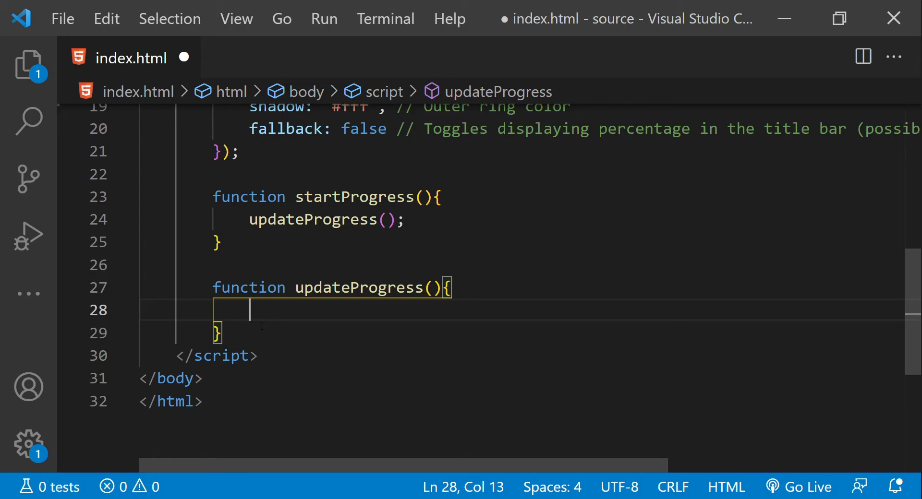
In updateProgress, add progress += 1; and open an if (progress < 100) block.
{"action": "type", "text": "progress += 1;"}
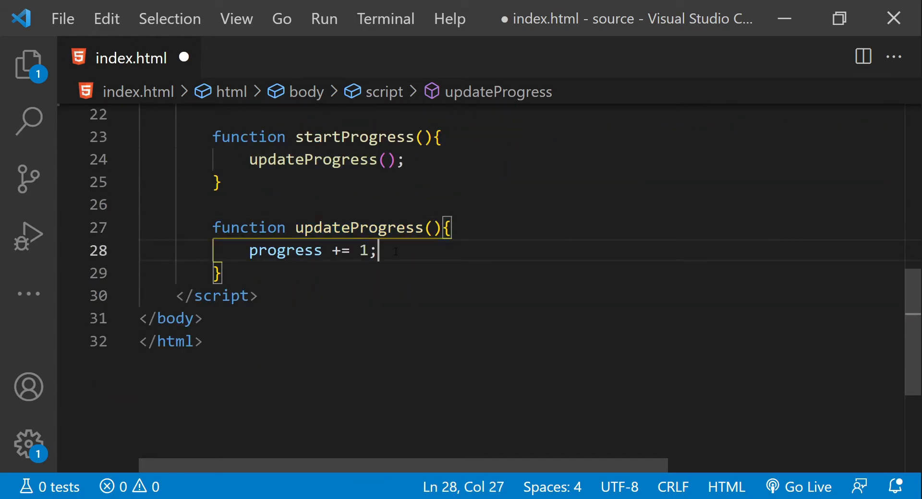
{"action": "type", "text": "if("}
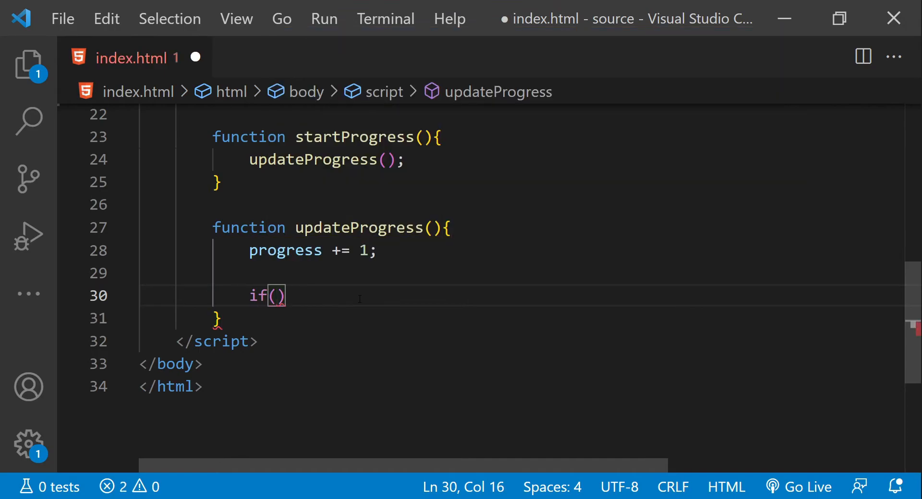
{"action": "type", "text": "progress"}
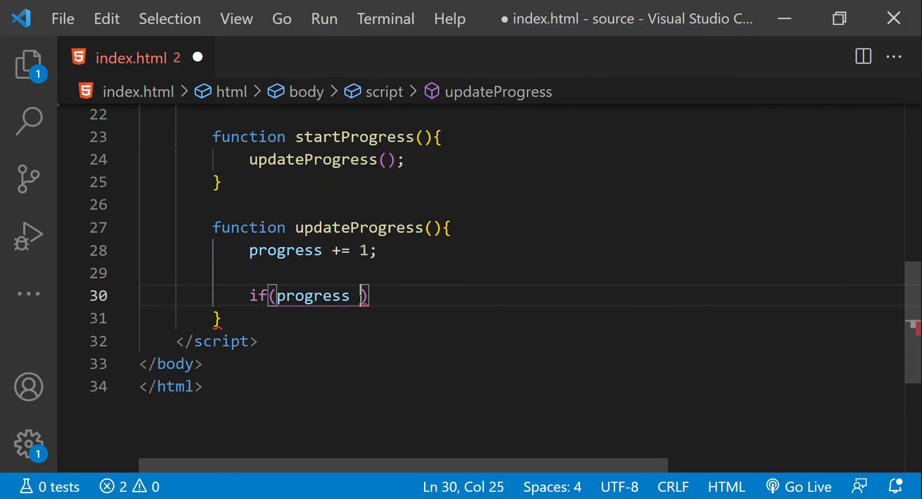
{"action": "type", "text": "< 100"}
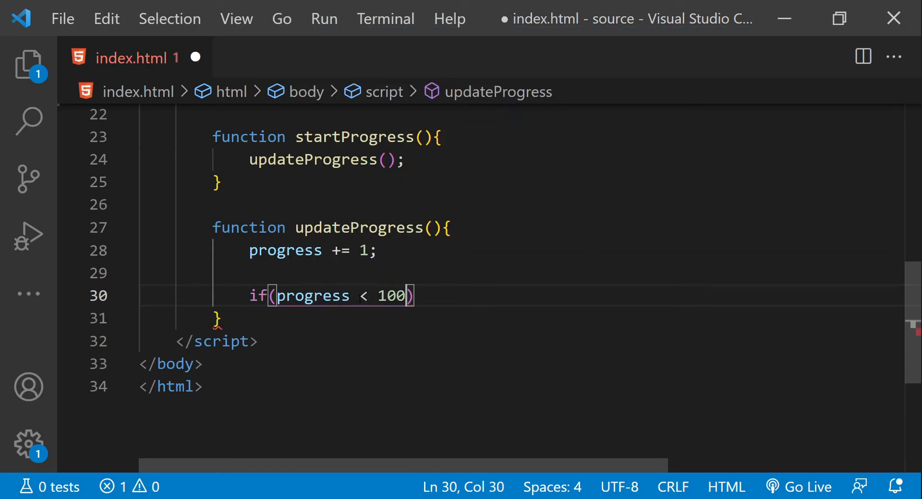
{"action": "type", "text": "{"}
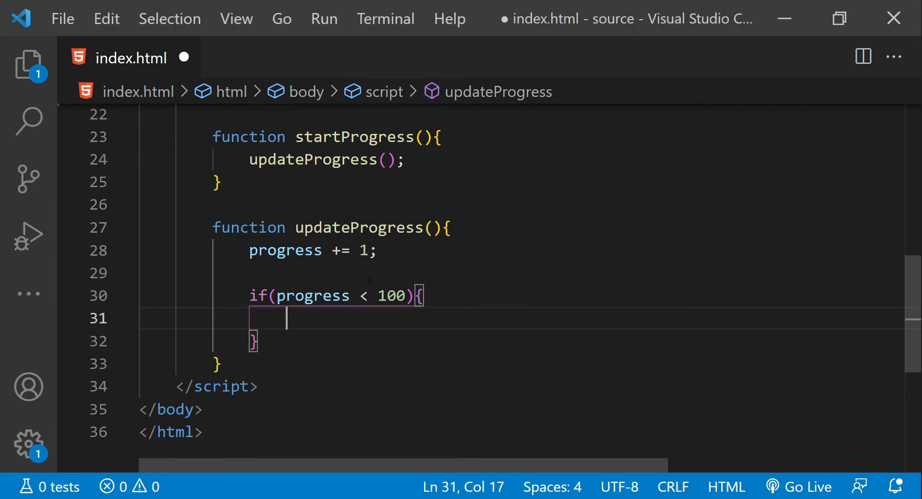
Inside the if, call Piecon.setProgress(progress) and setTimeout(updateProgress, 100).
{"action": "type", "text": "Piecon.setProgress(progress);"}
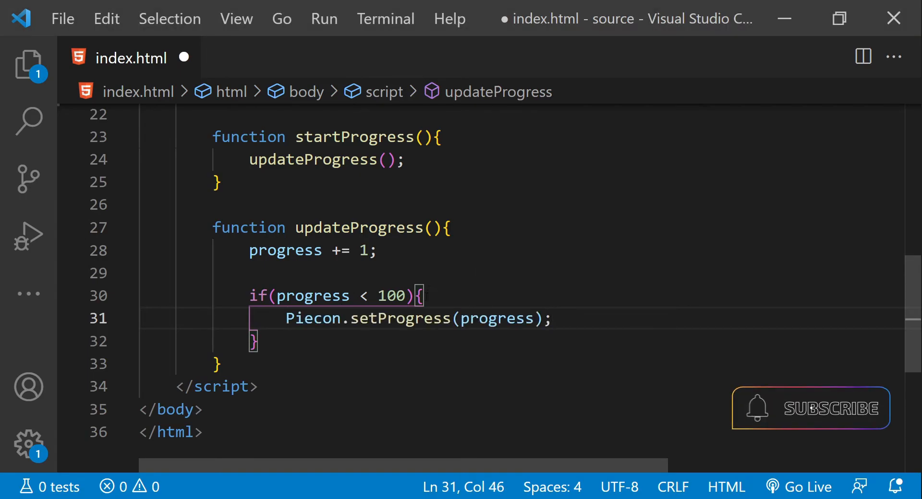
{"action": "double_click", "coordinate": [493, 318]}
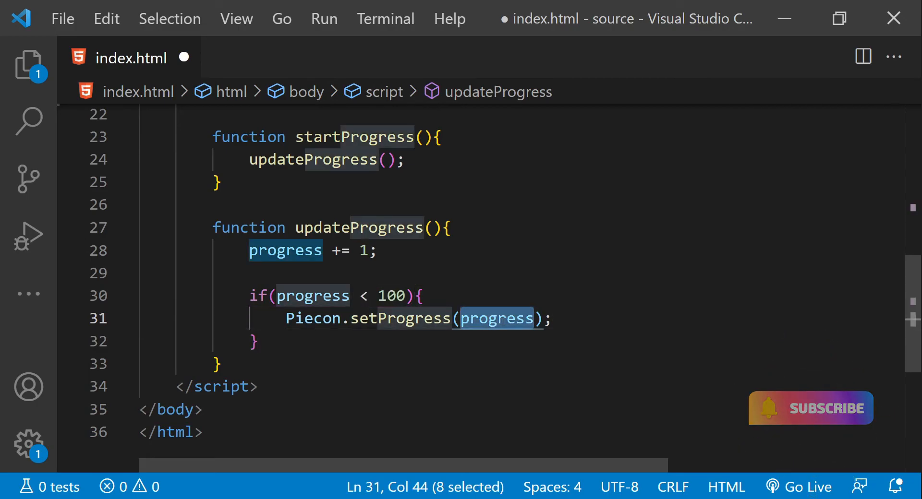
{"action": "mouse_move", "coordinate": [502, 319]}
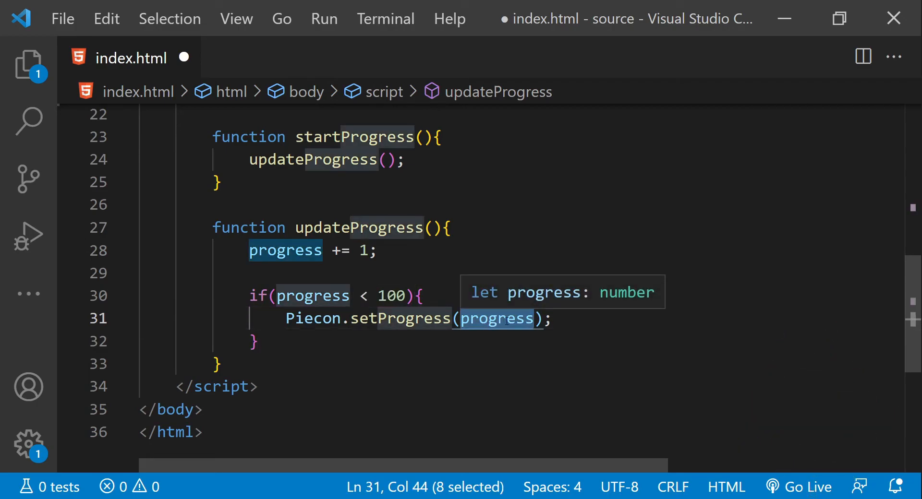
{"action": "left_click", "coordinate": [552, 318]}
{"action": "type", "text": "setTimeout"}
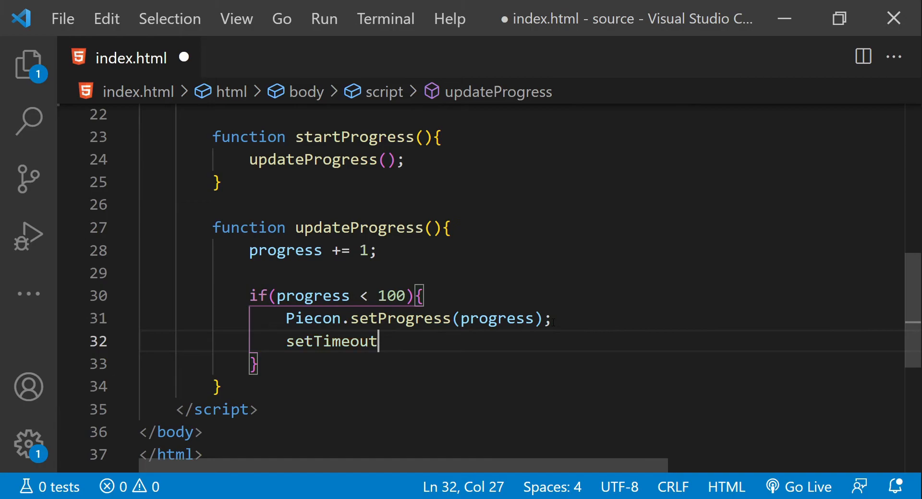
{"action": "type", "text": "("}
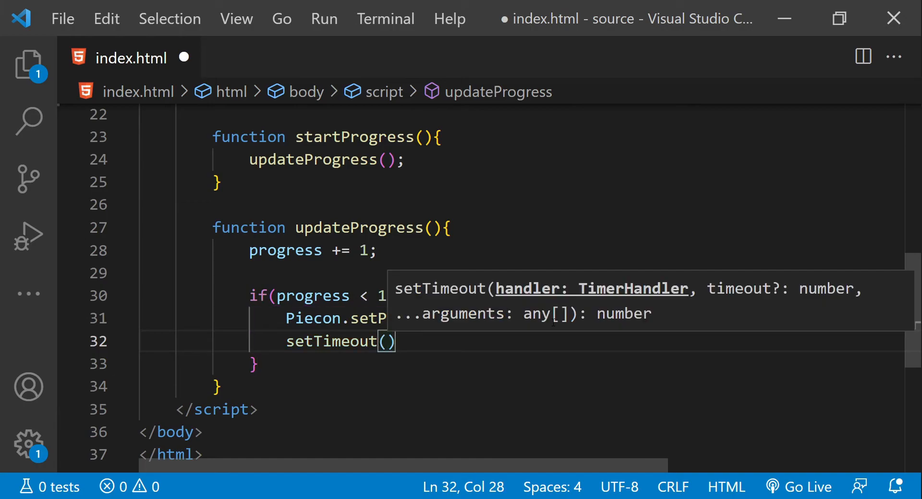
{"action": "double_click", "coordinate": [350, 228]}
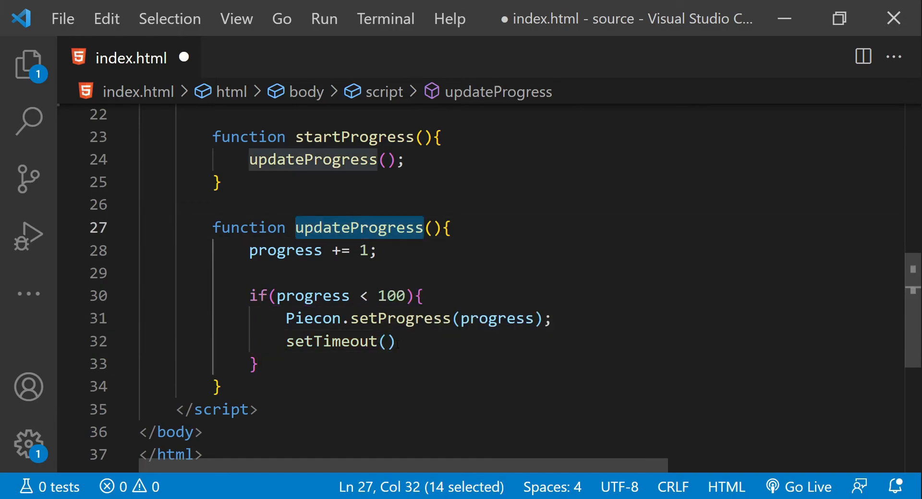
{"action": "type", "text": "updateProgress,"}
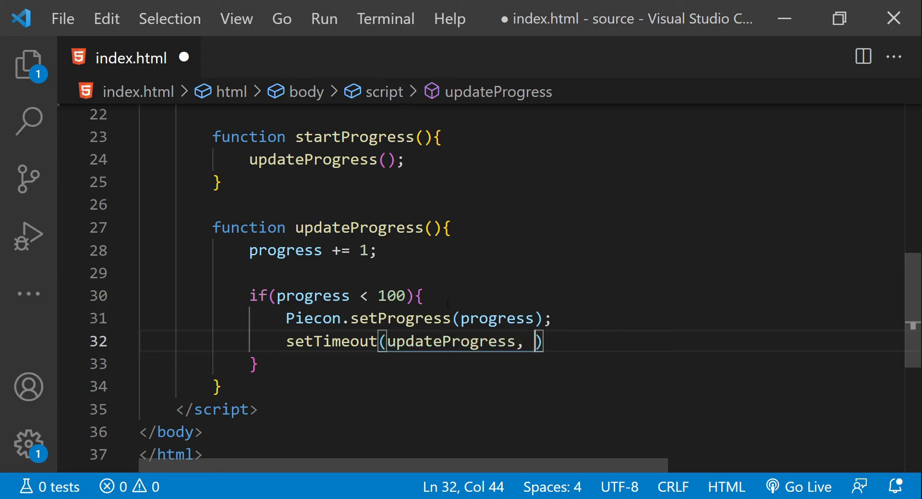
{"action": "type", "text": "100"}
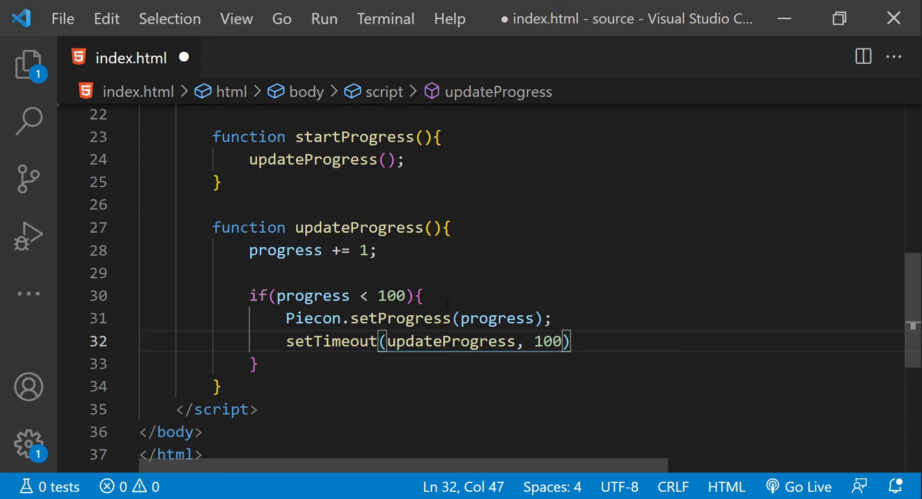
{"action": "type", "text": ";"}
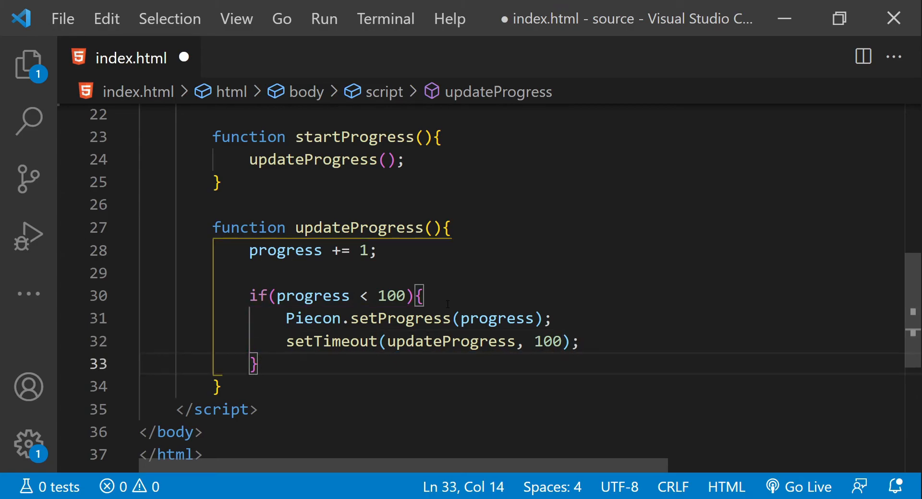
{"action": "scroll", "scroll_direction": "down", "scroll_amount": 3}
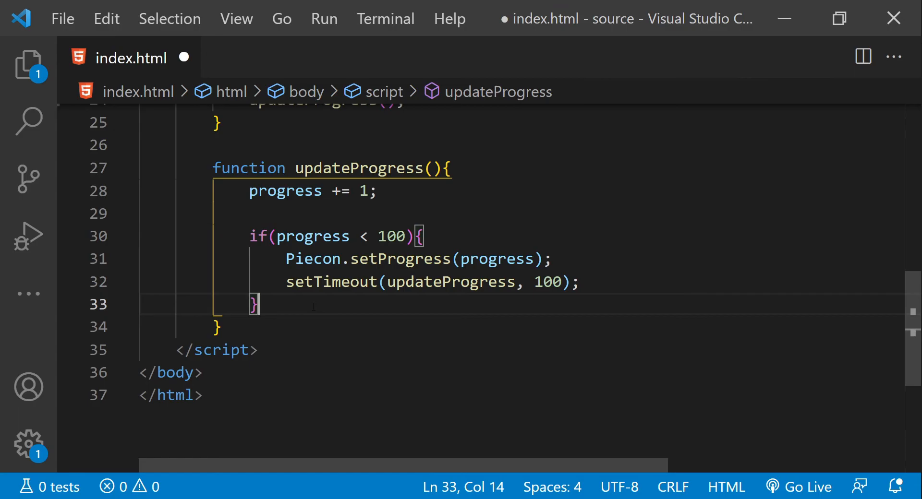
Add an else { Piecon.reset(); } branch and save index.html.
{"action": "type", "text": "else"}
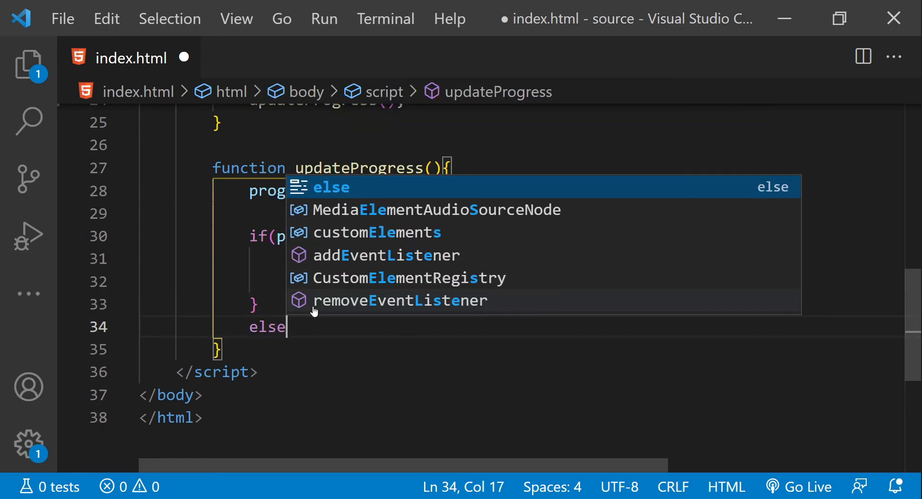
{"action": "type", "text": "()"}
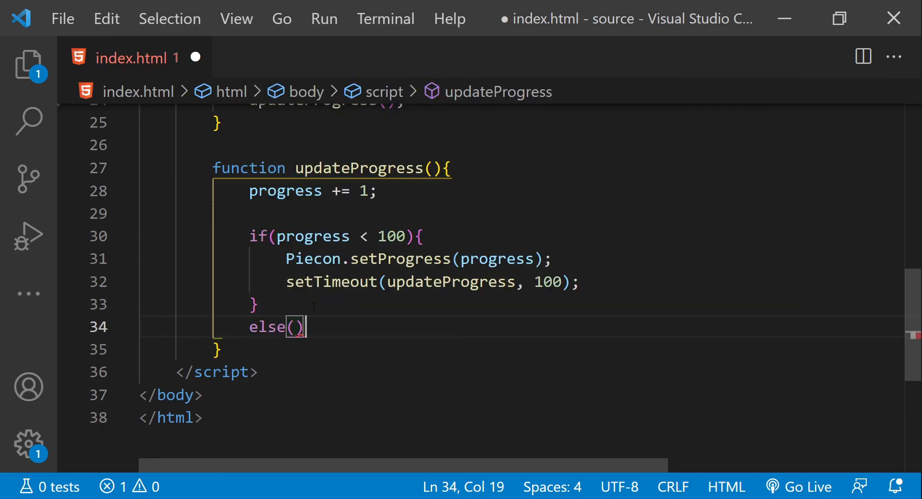
{"action": "key", "text": "Backspace"}
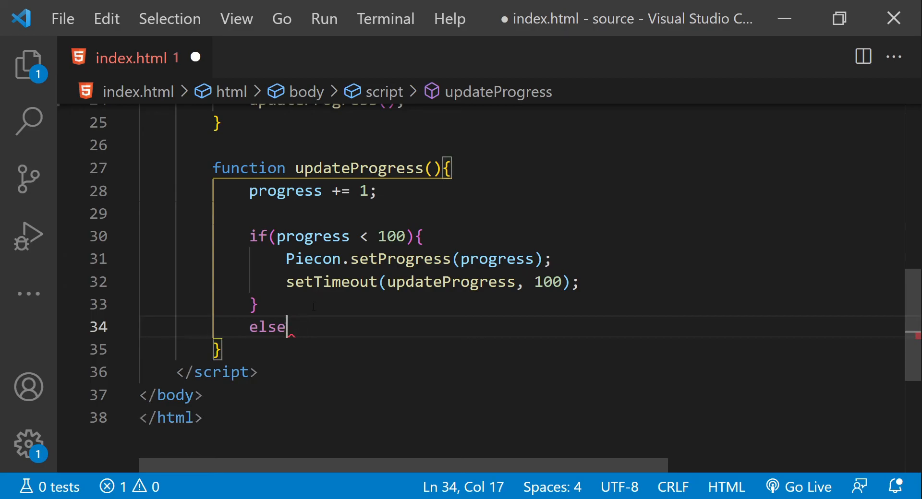
{"action": "type", "text": "{"}
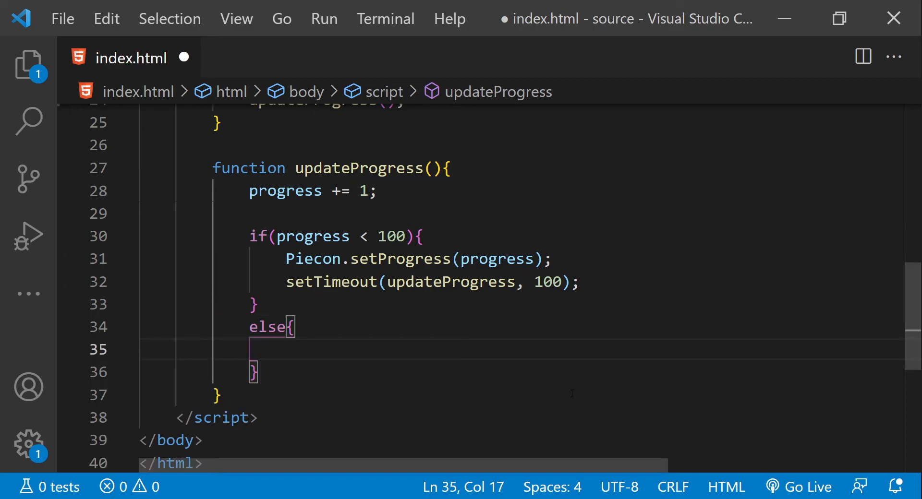
{"action": "type", "text": "Piecon.reset();"}
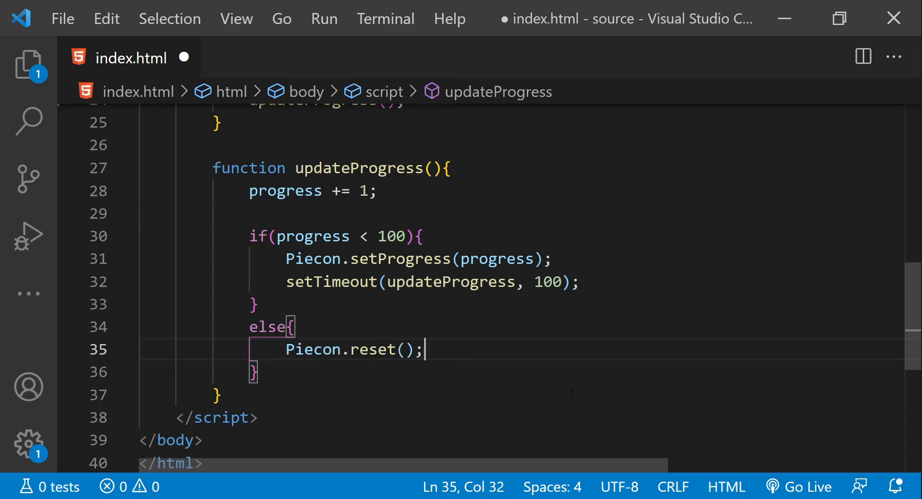
{"action": "key", "text": "Ctrl+s"}
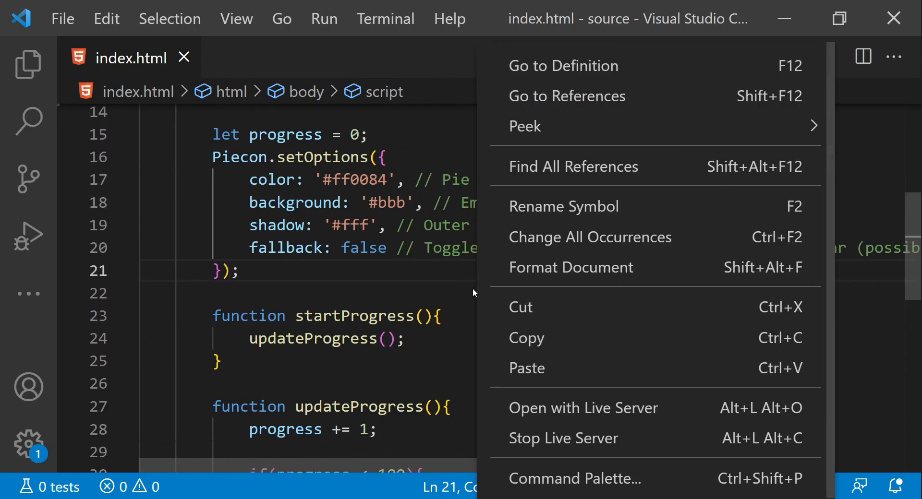
{"action": "mouse_move", "coordinate": [616, 408]}
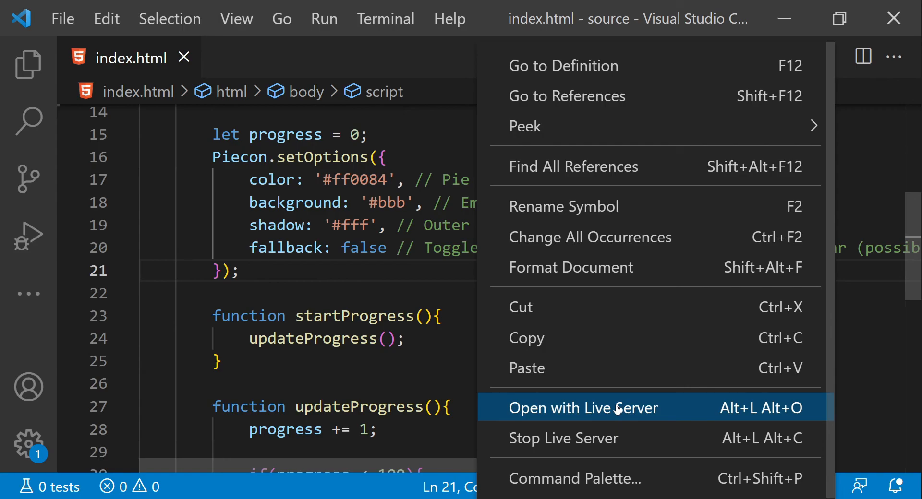
{"action": "mouse_move", "coordinate": [711, 415]}
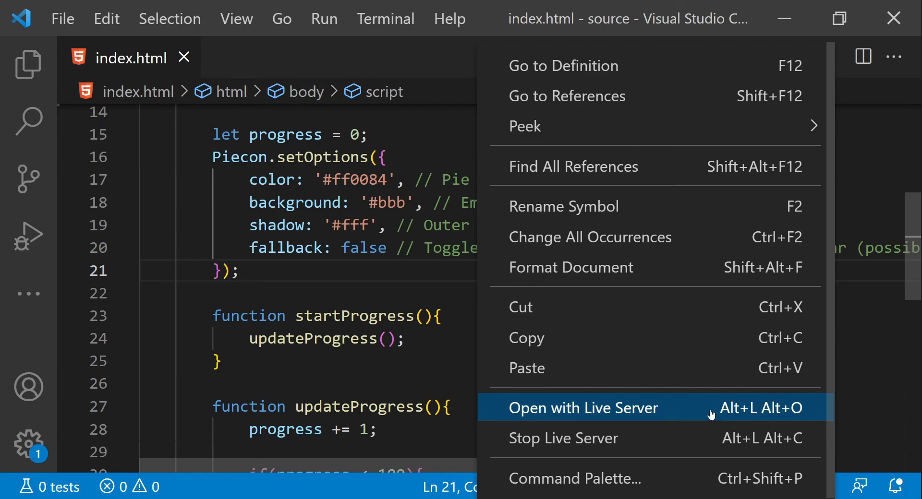
Open index.html with Live Server, then return to the lipka/piecon GitHub tab.
{"action": "left_click", "coordinate": [582, 408]}
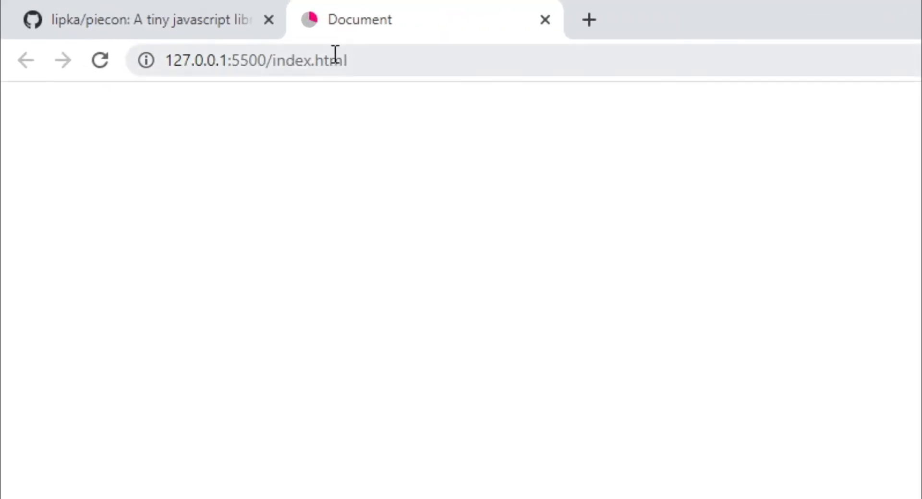
{"action": "mouse_move", "coordinate": [314, 31]}
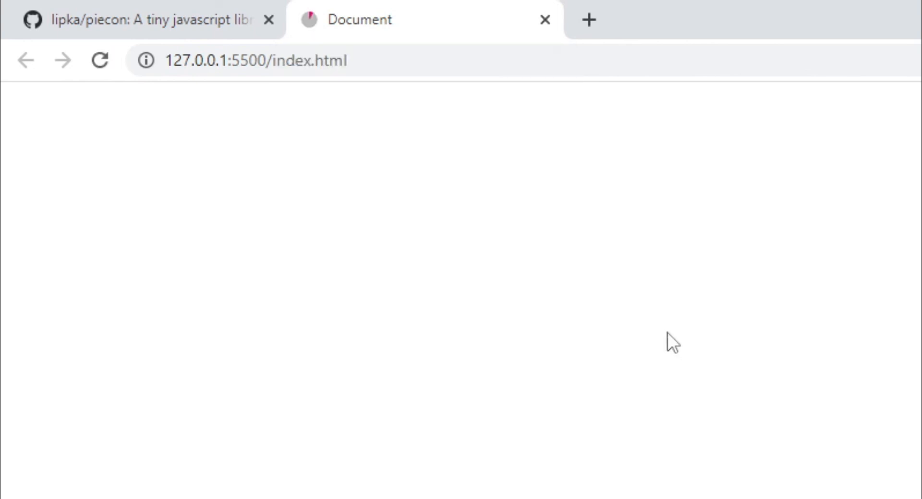
{"action": "left_click", "coordinate": [144, 19]}
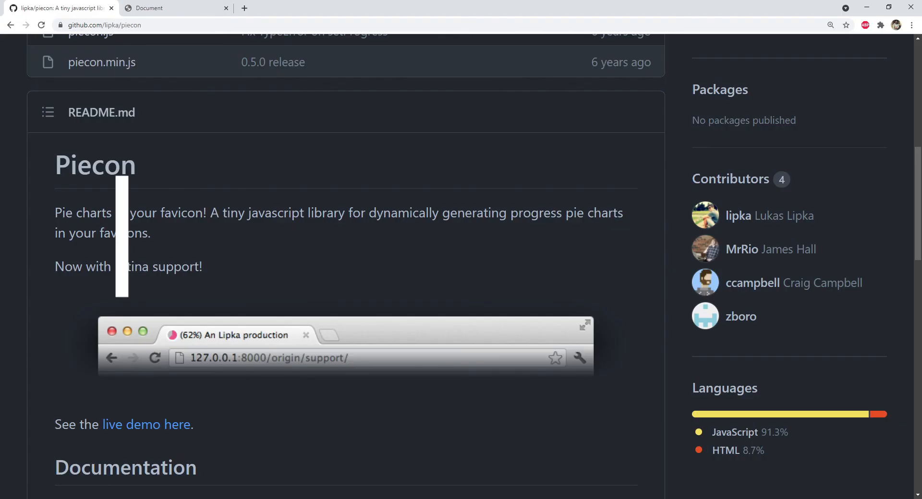